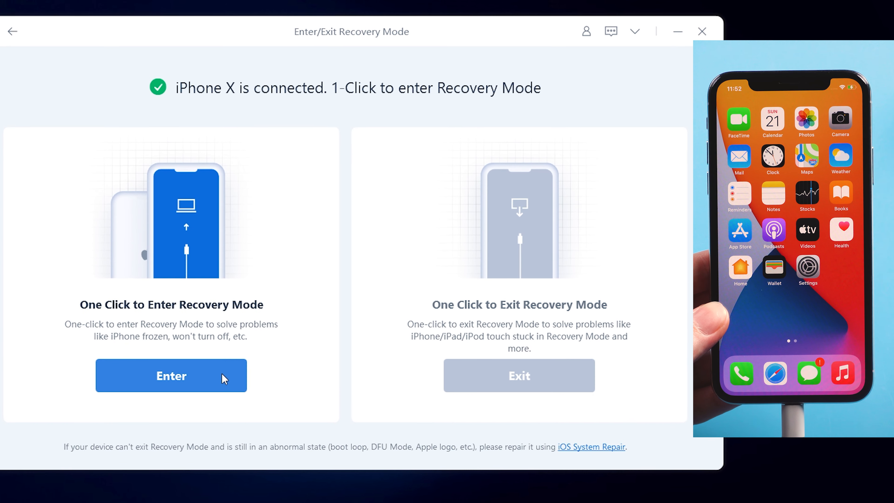
# Step: Trigger One Click to Enter Recovery Mode for the connected iPhone X
pyautogui.click(170, 375)
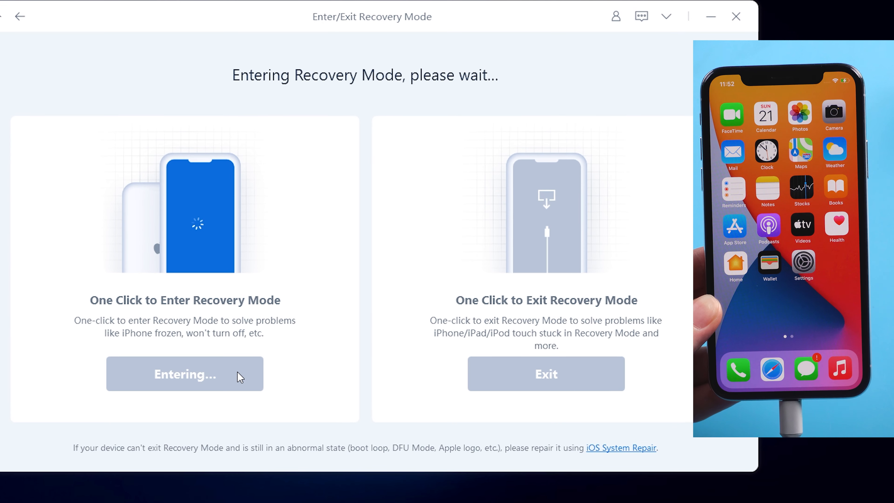